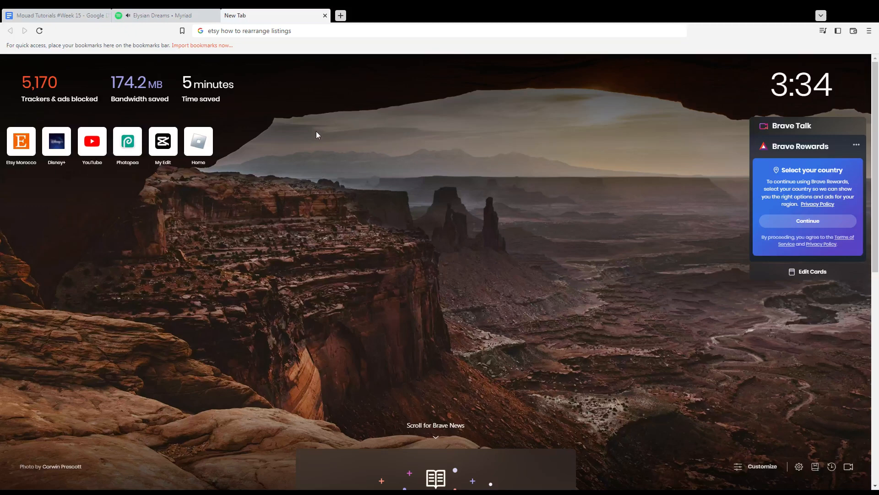
# Go to the Etsy homepage from the Etsy Morocco shortcut tile.
pyautogui.click(246, 31)
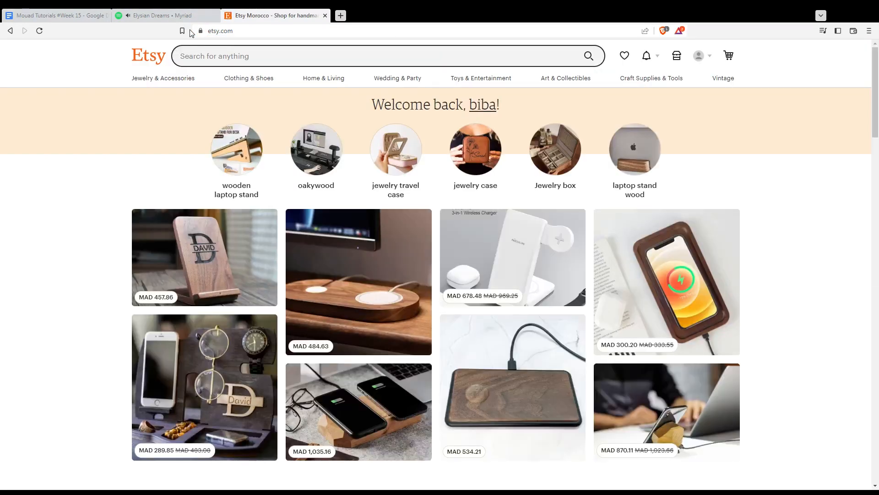
pyautogui.moveTo(366, 108)
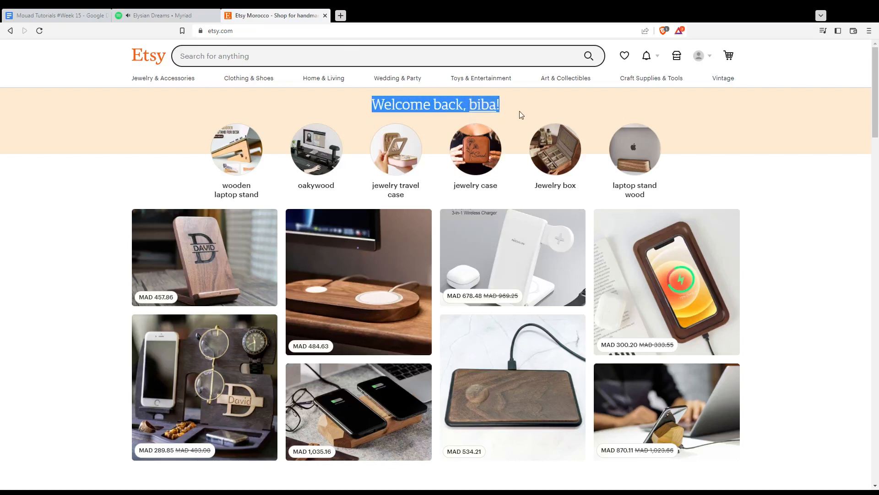
pyautogui.moveTo(780, 177)
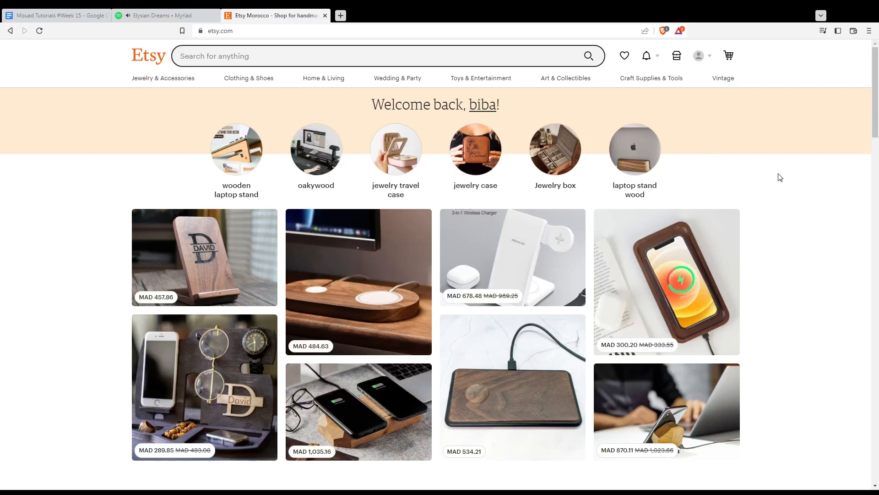
pyautogui.moveTo(772, 191)
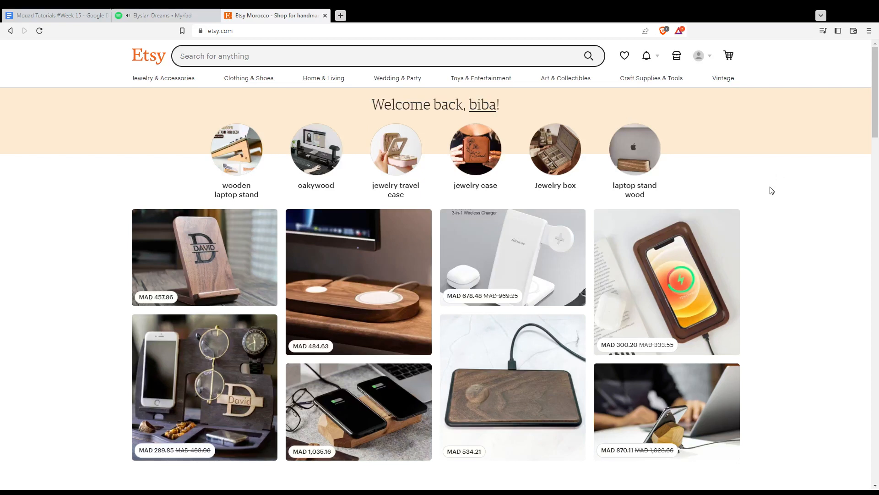
pyautogui.moveTo(646, 56)
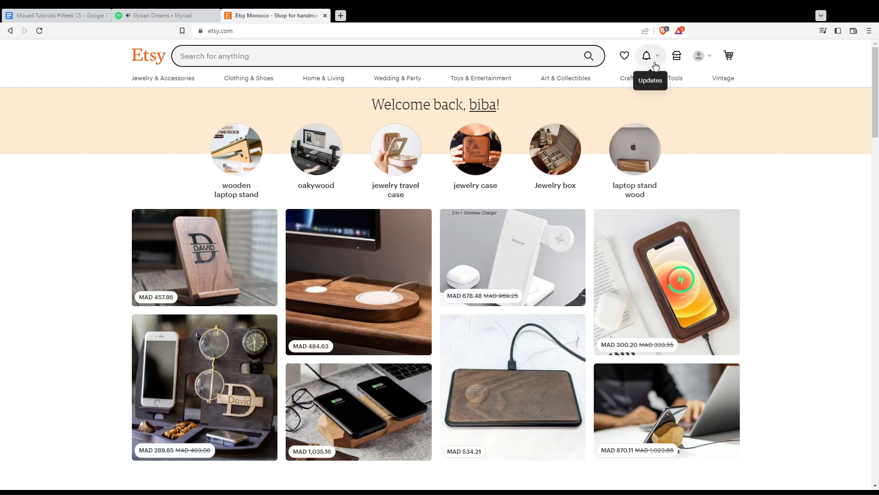
pyautogui.moveTo(684, 177)
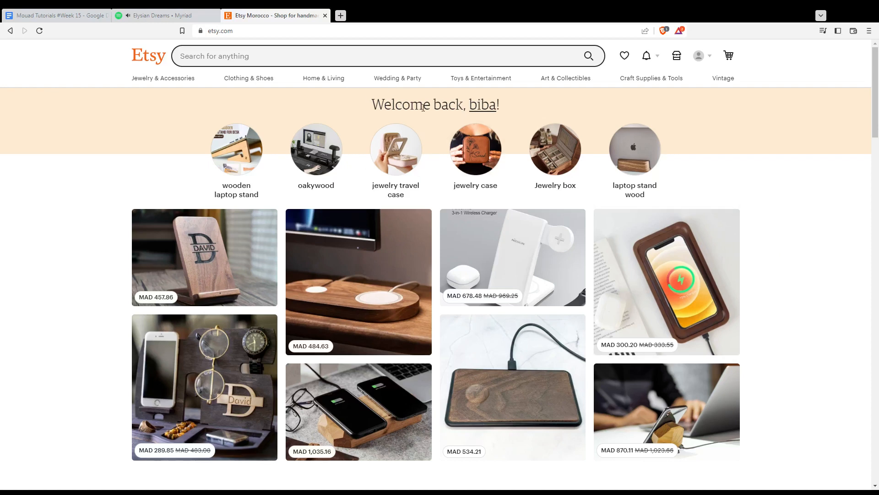
pyautogui.moveTo(428, 356)
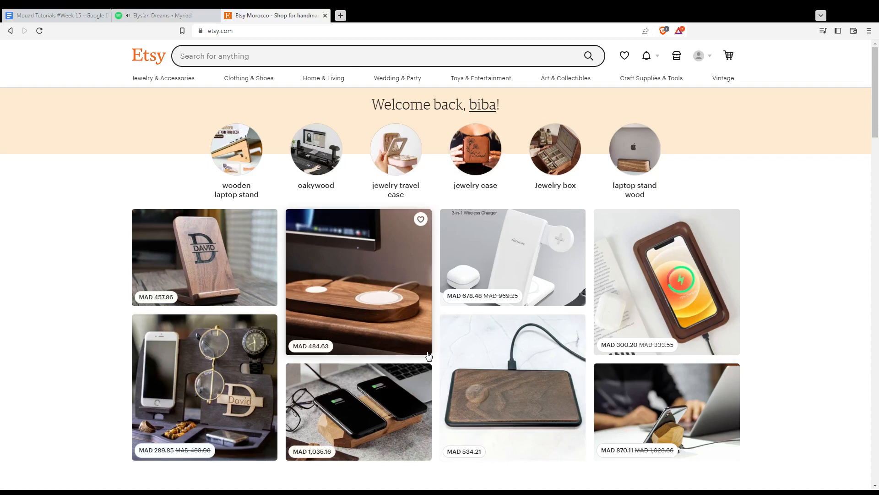
pyautogui.moveTo(866, 277)
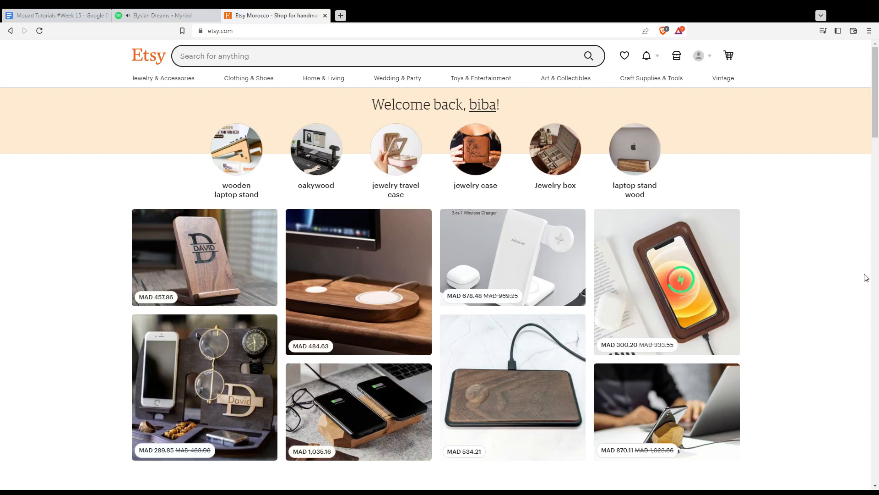
pyautogui.moveTo(677, 56)
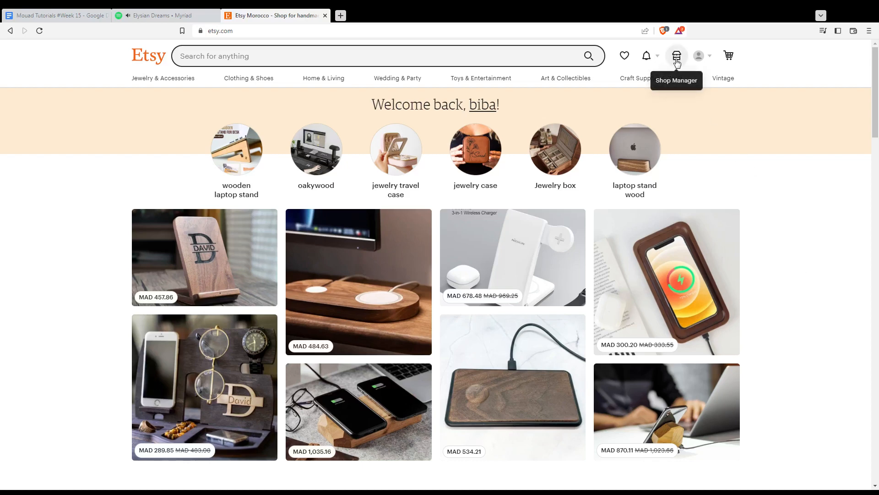
pyautogui.click(677, 56)
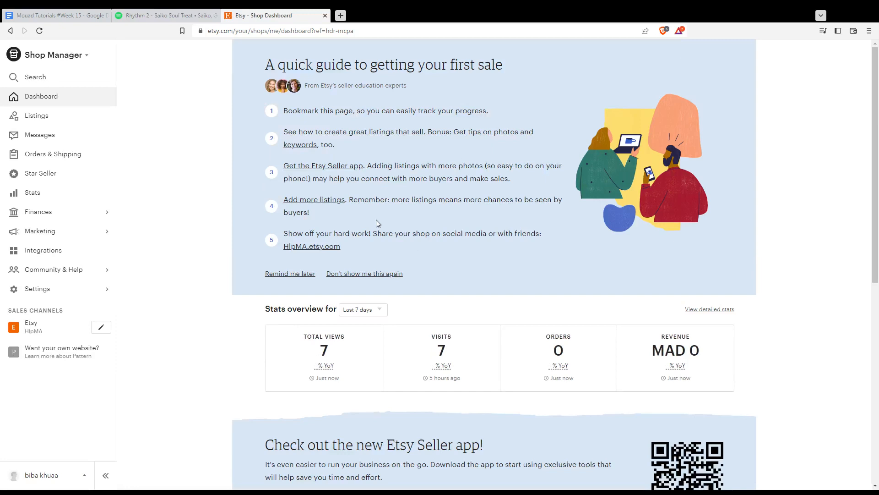
pyautogui.moveTo(36, 115)
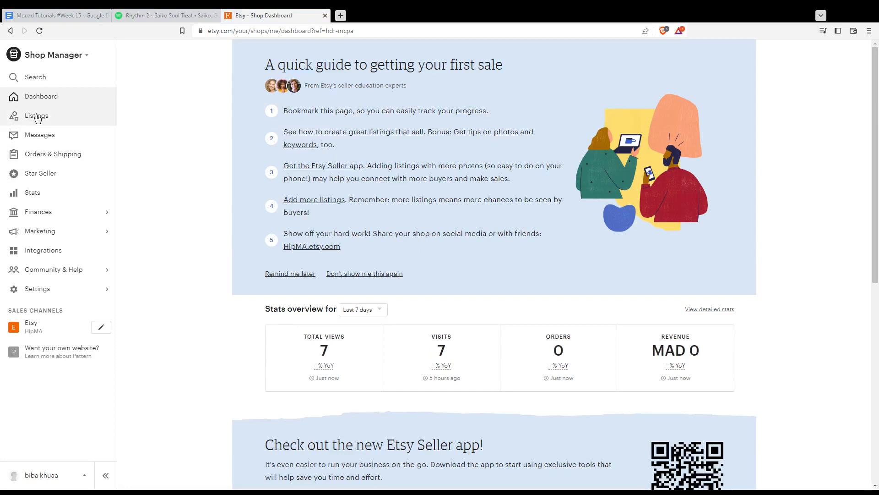
# Go to the shop's Listings page from the Shop Manager sidebar.
pyautogui.click(36, 115)
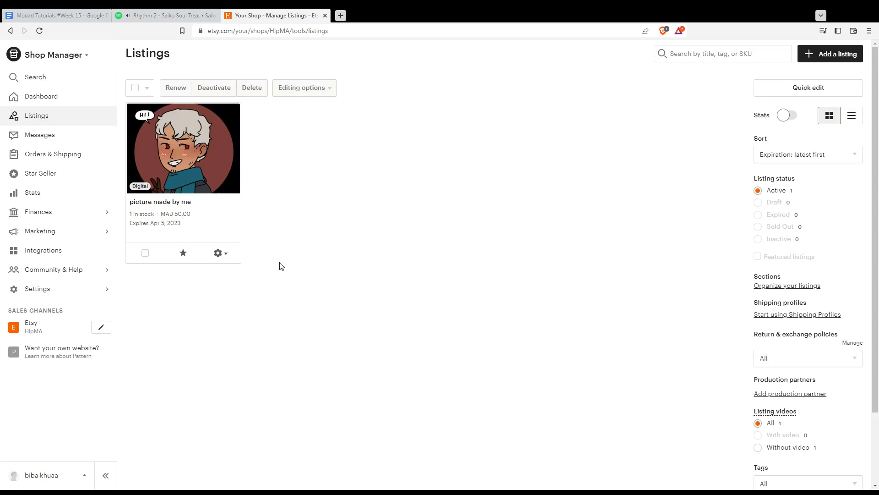
pyautogui.moveTo(219, 263)
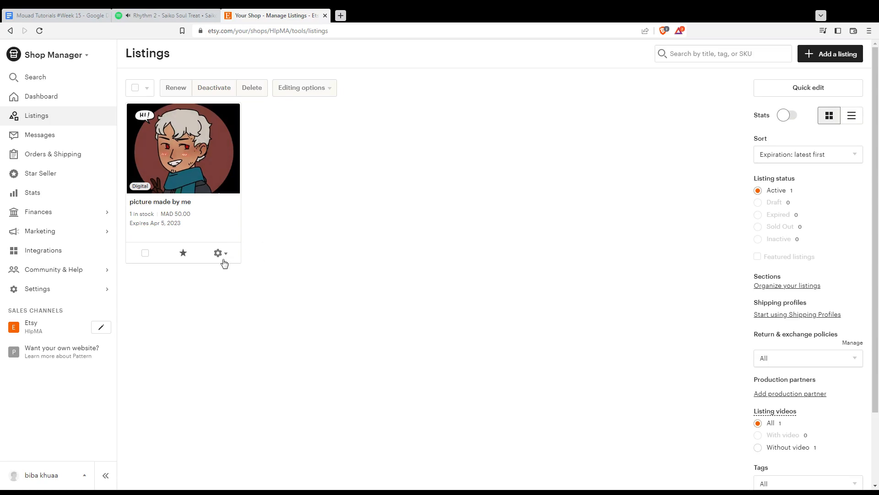
pyautogui.moveTo(279, 253)
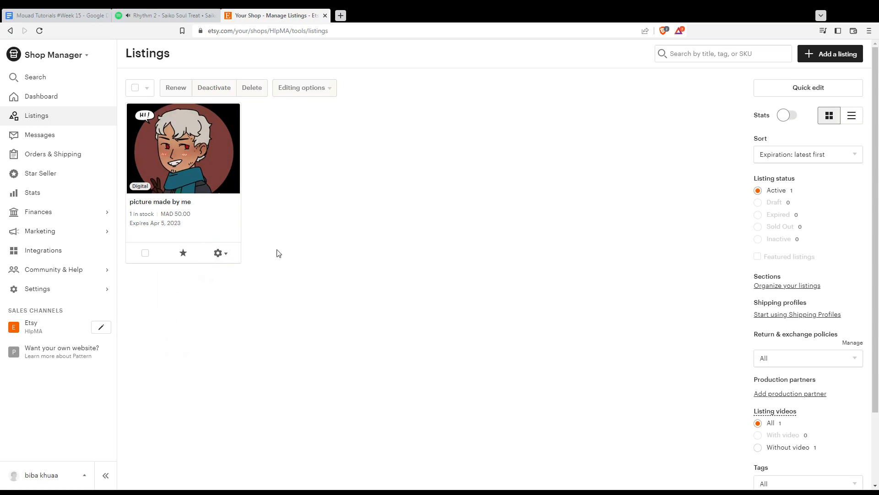
# Show the gear menu with the listing's management options.
pyautogui.click(218, 252)
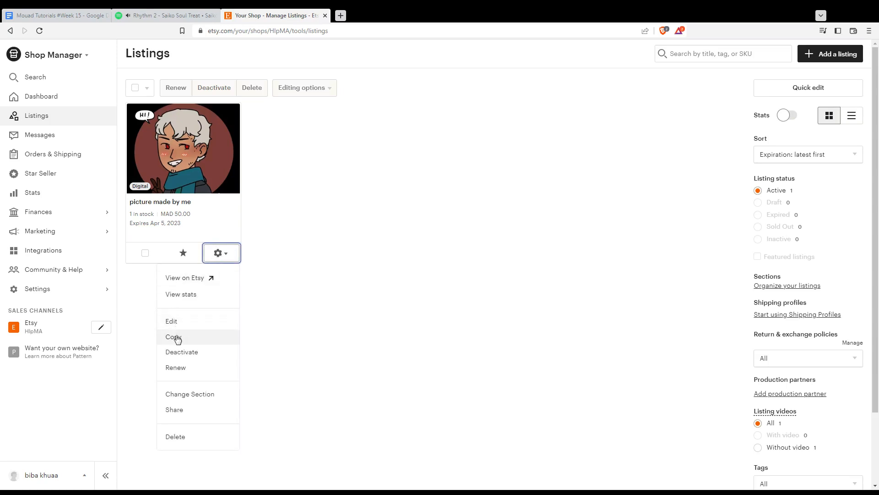
pyautogui.moveTo(180, 367)
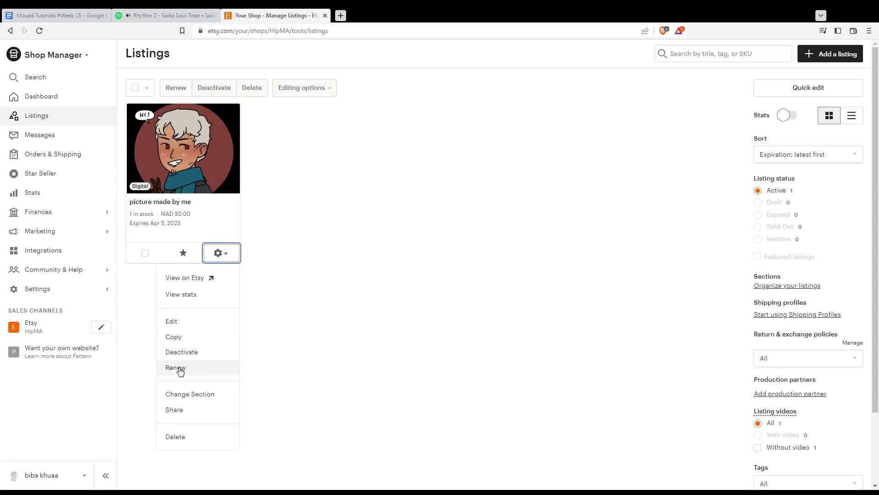
pyautogui.moveTo(192, 438)
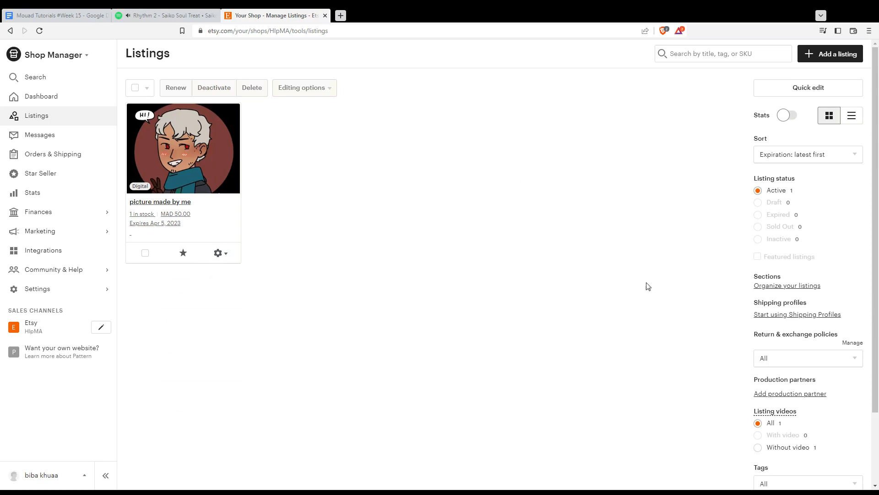
pyautogui.moveTo(401, 277)
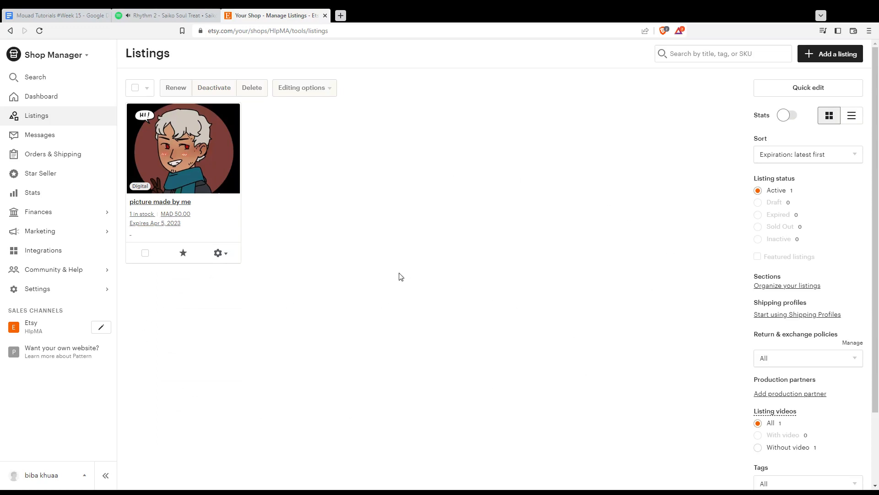
pyautogui.moveTo(315, 253)
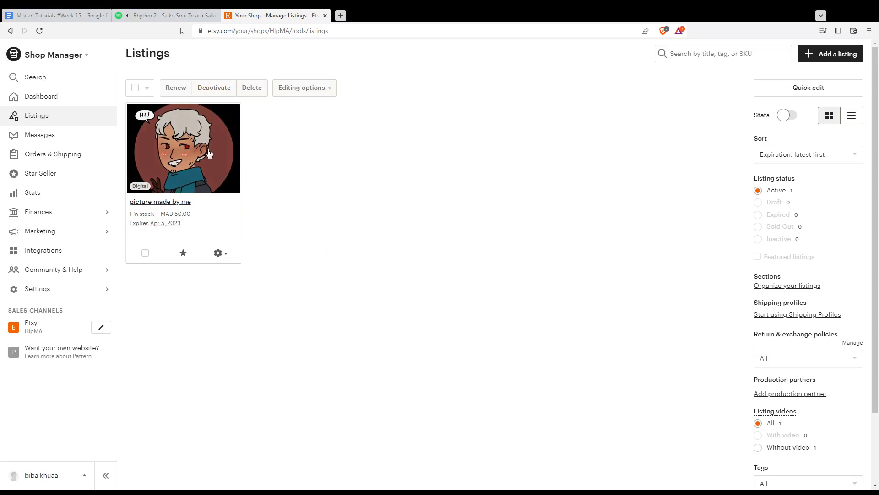
# Dismiss the gear menu by selecting an empty area of the Listings page.
pyautogui.click(301, 88)
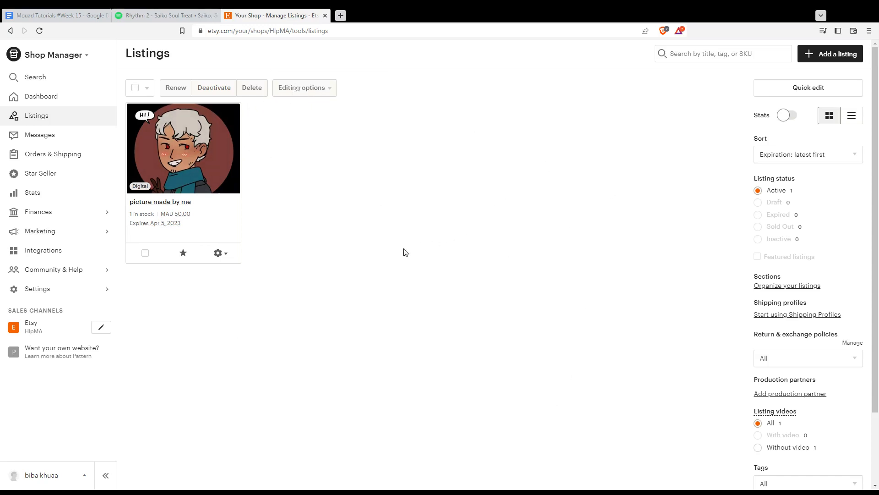
pyautogui.click(302, 88)
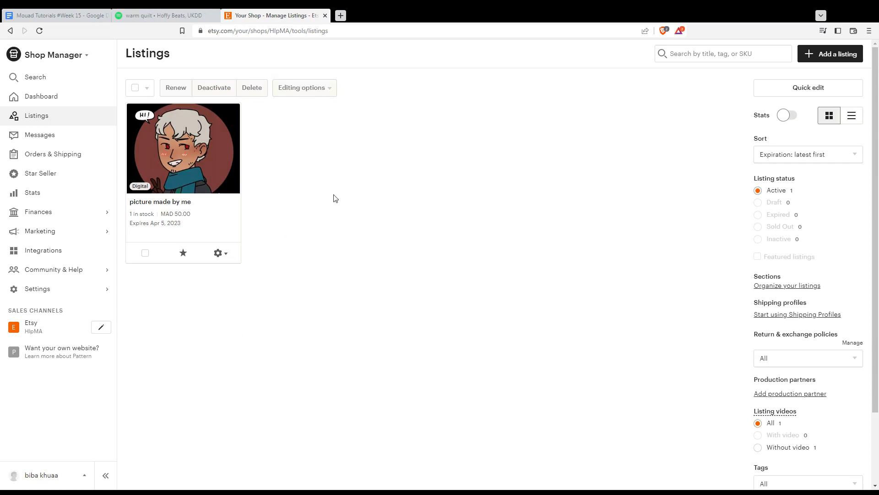
pyautogui.moveTo(249, 230)
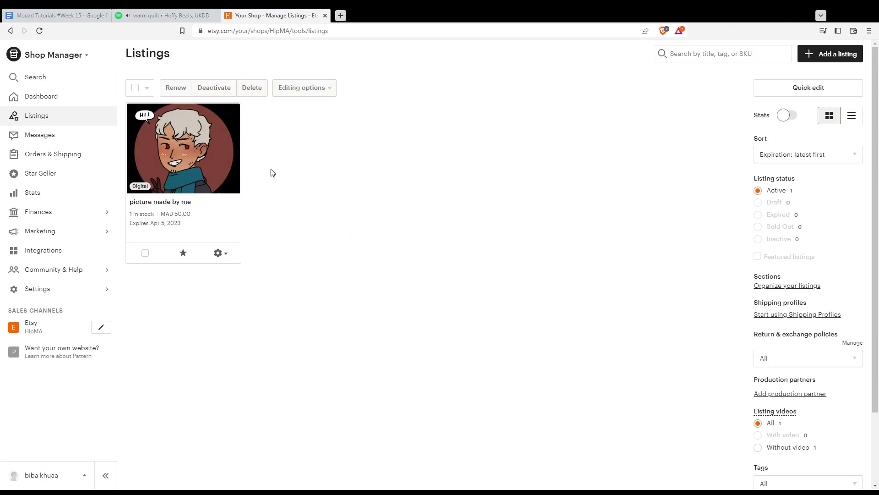
pyautogui.moveTo(328, 172)
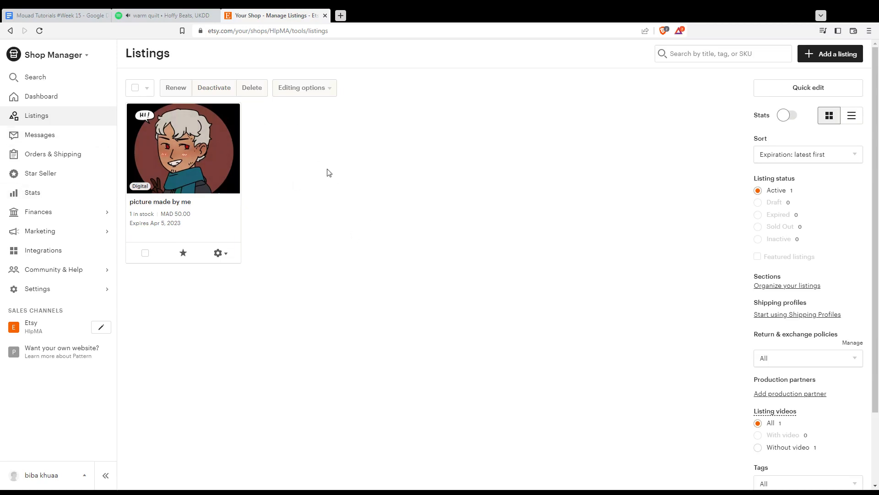
pyautogui.moveTo(424, 126)
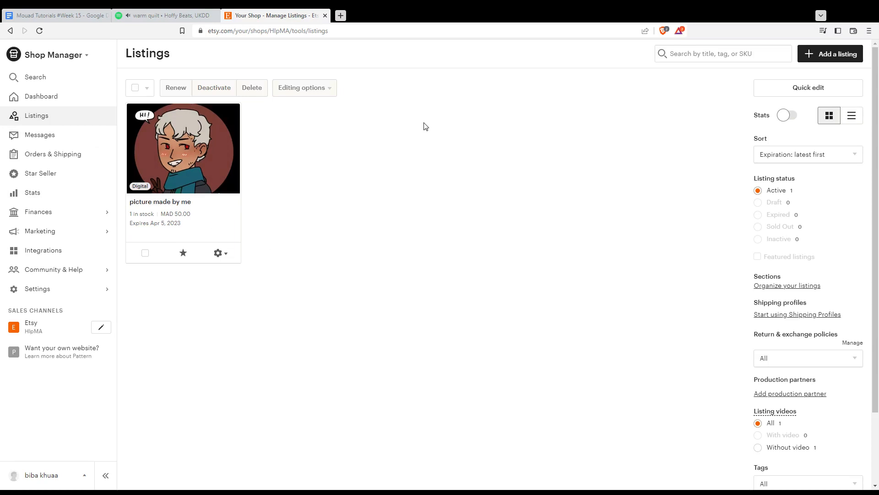